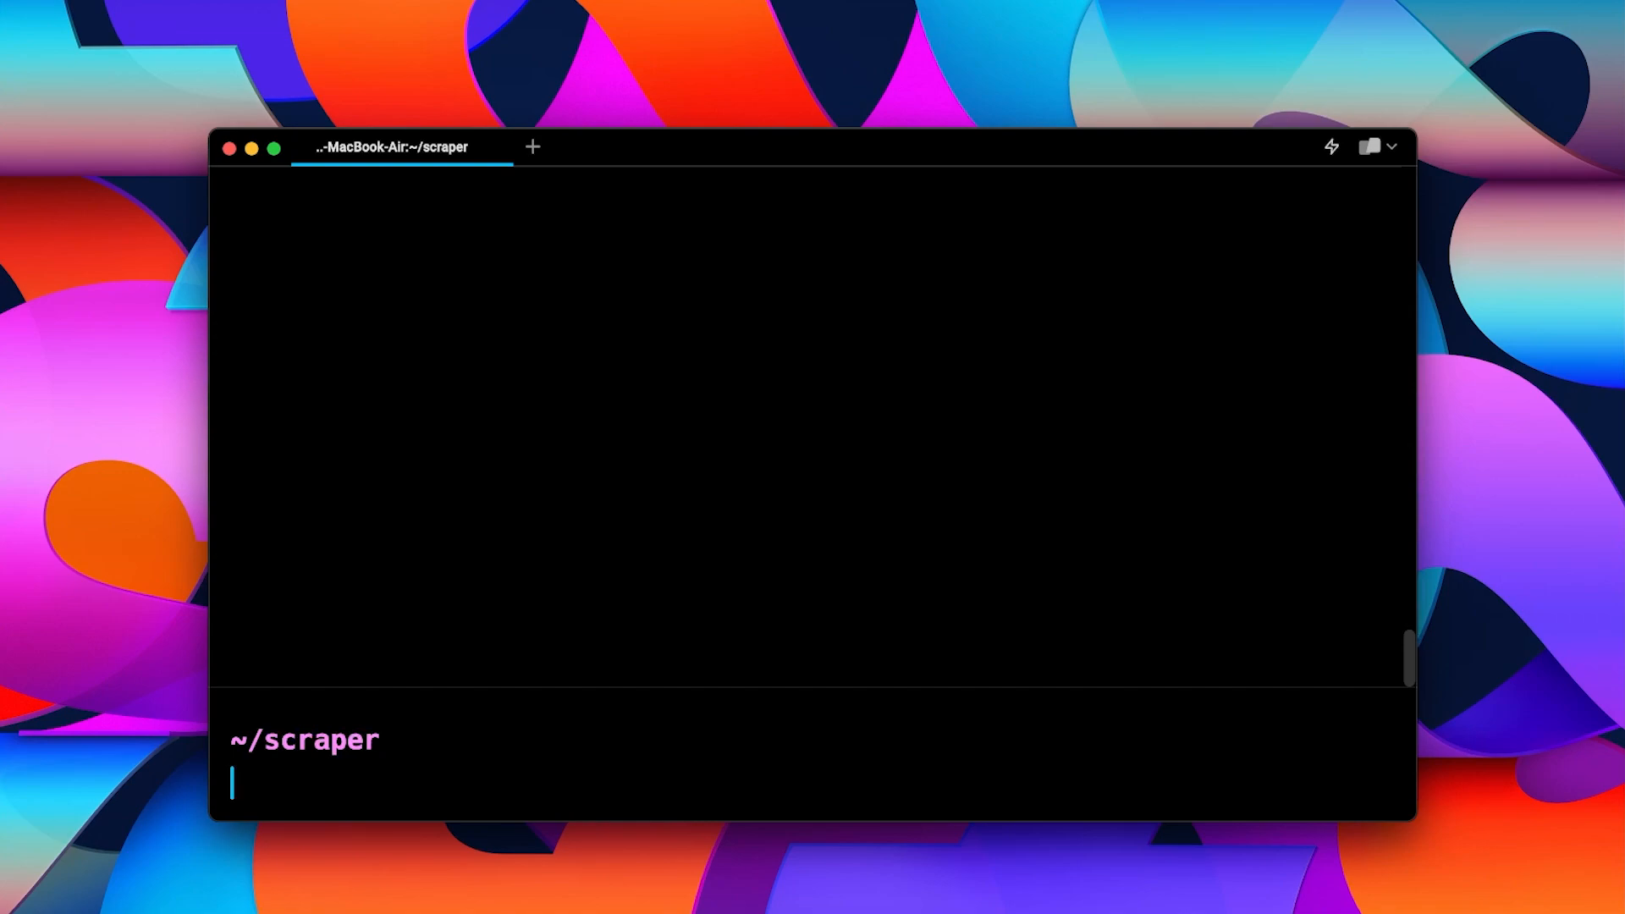
type("pip cache purge")
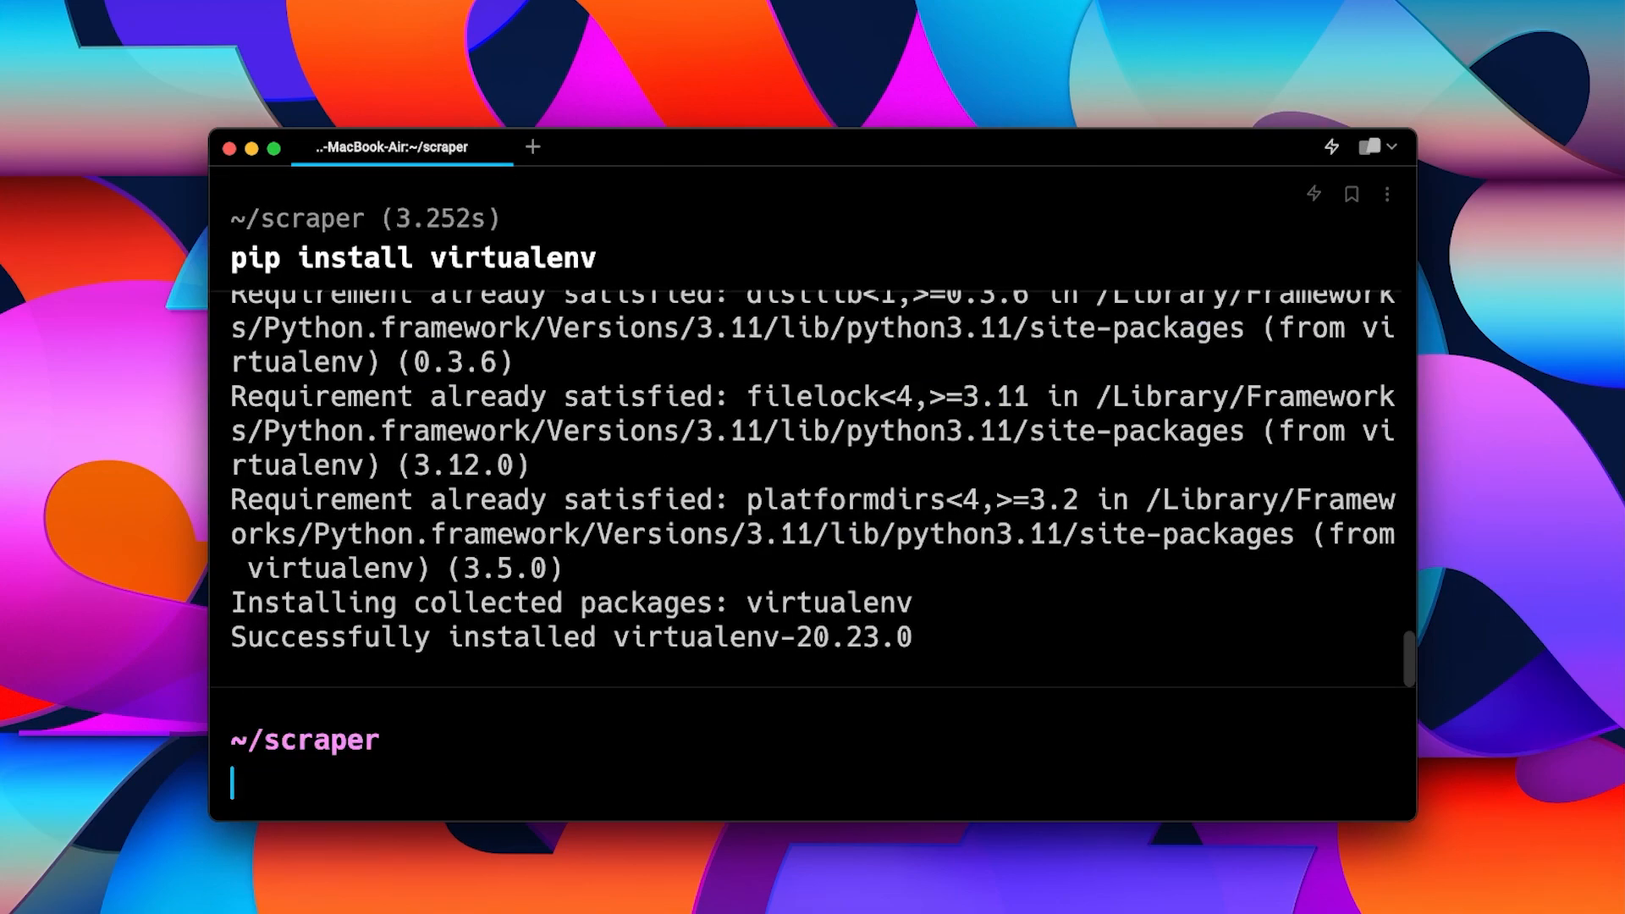
type("virtualenv venv")
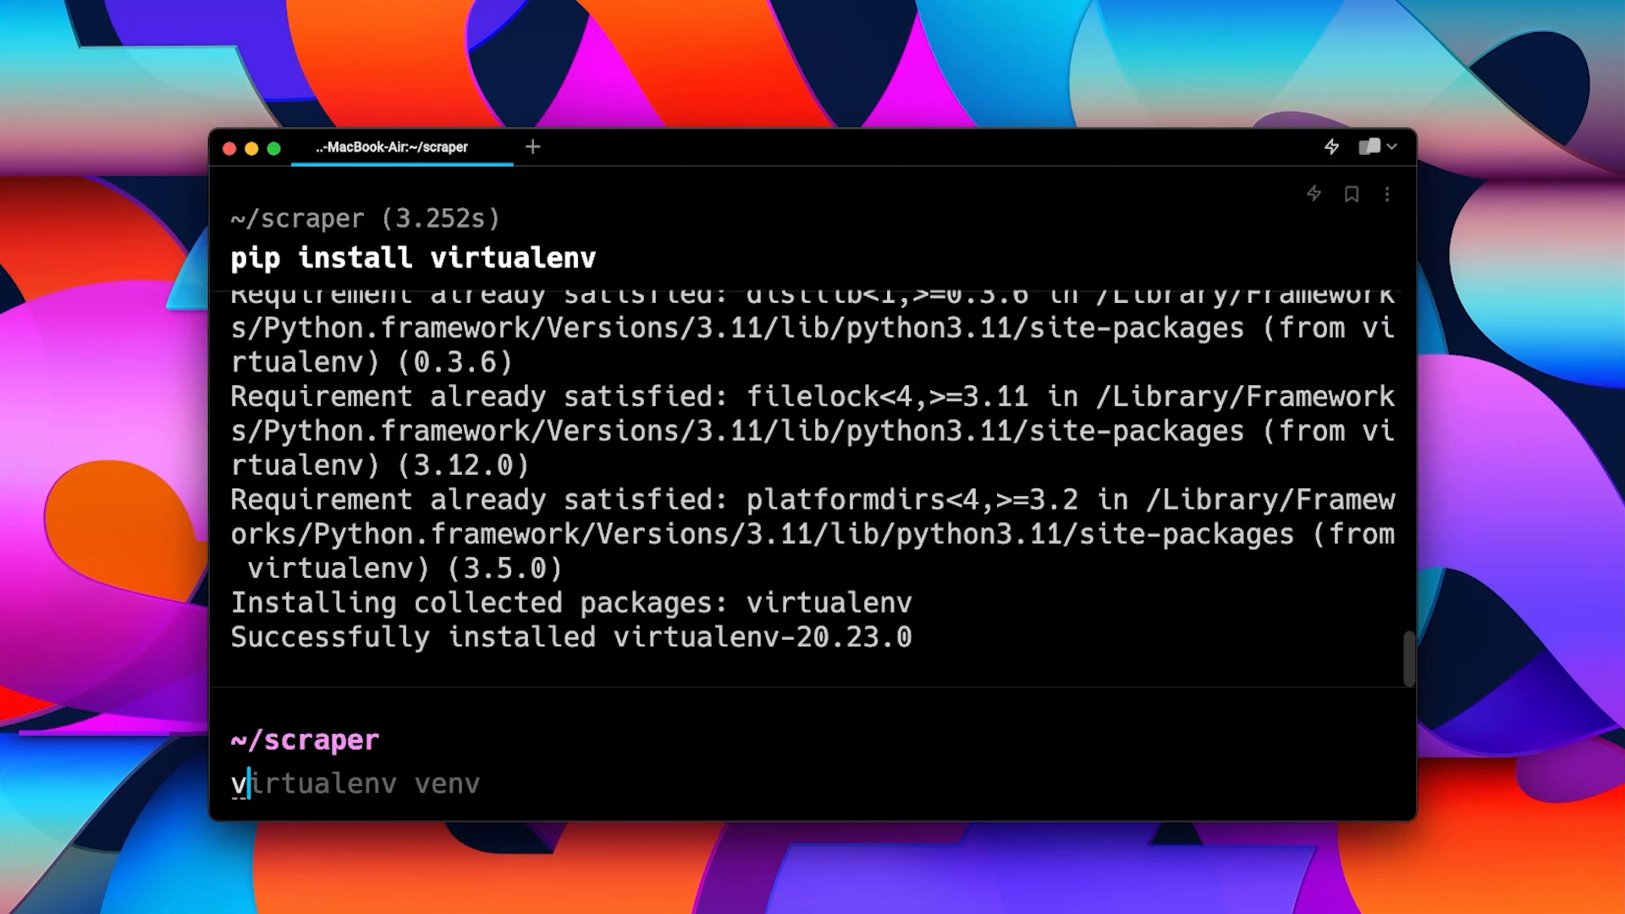
type("irtualen")
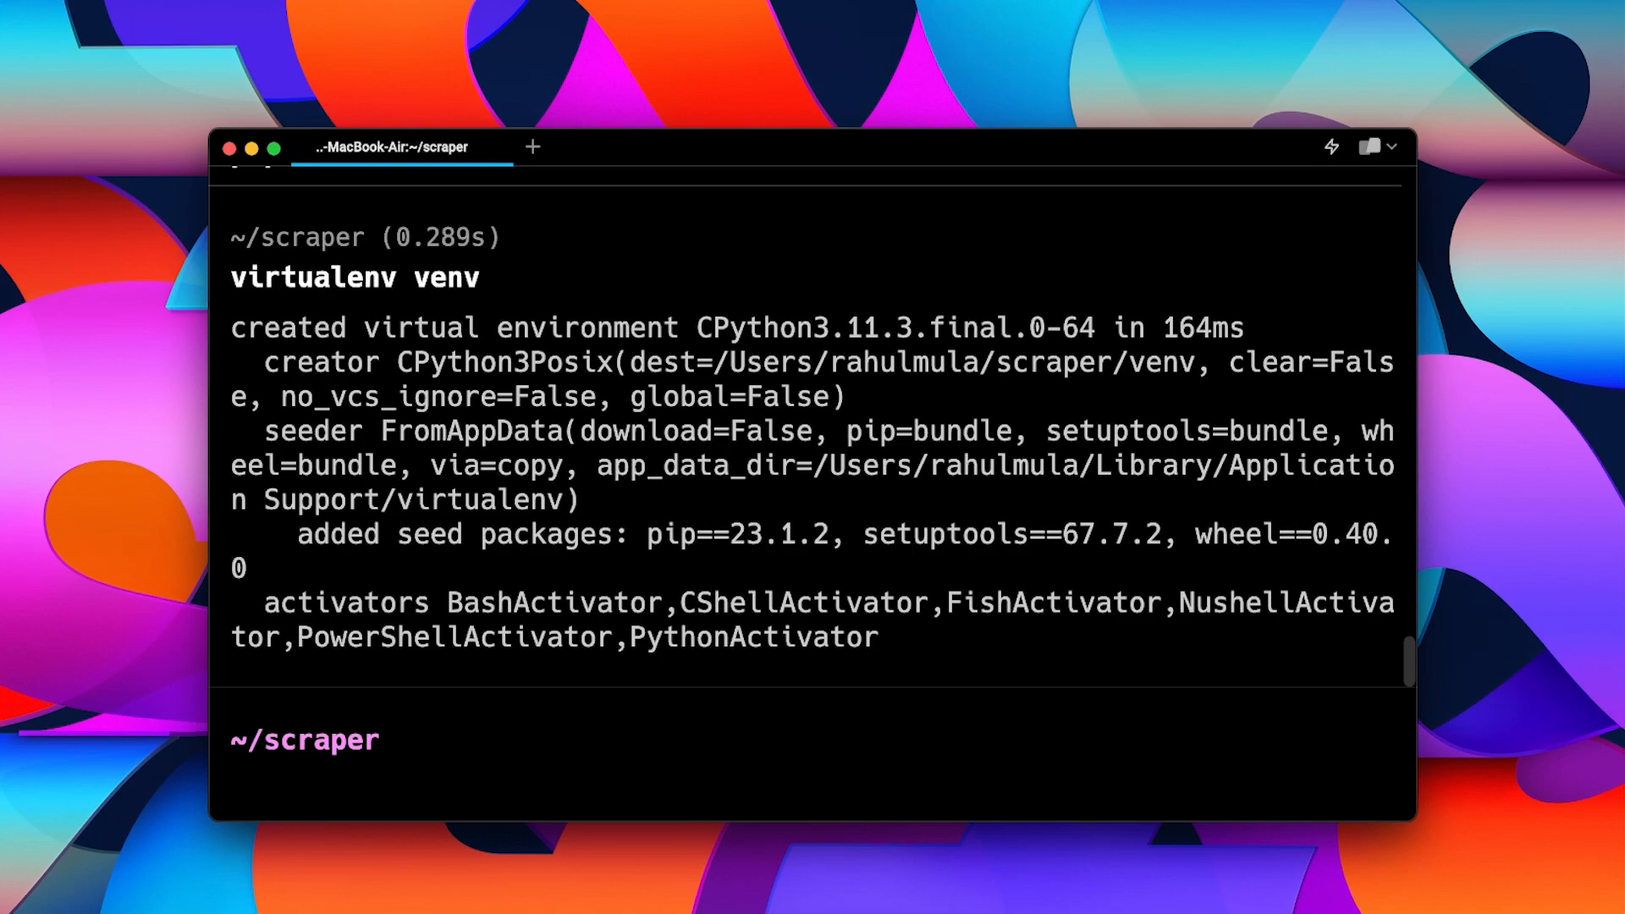
type("ls")
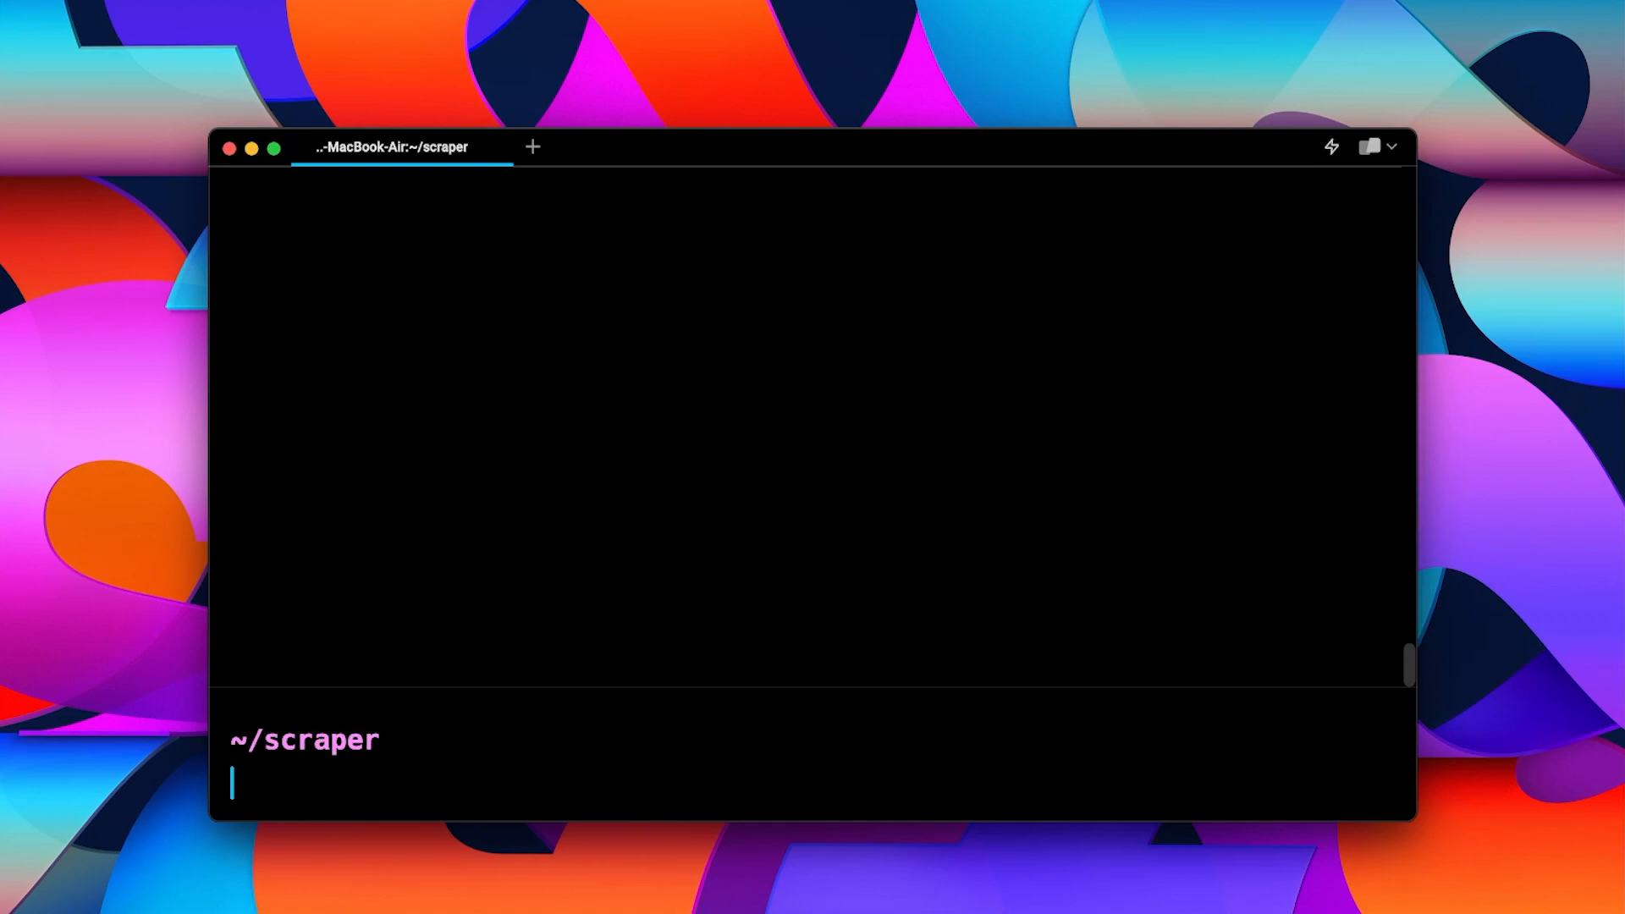
type("ls venv/bin")
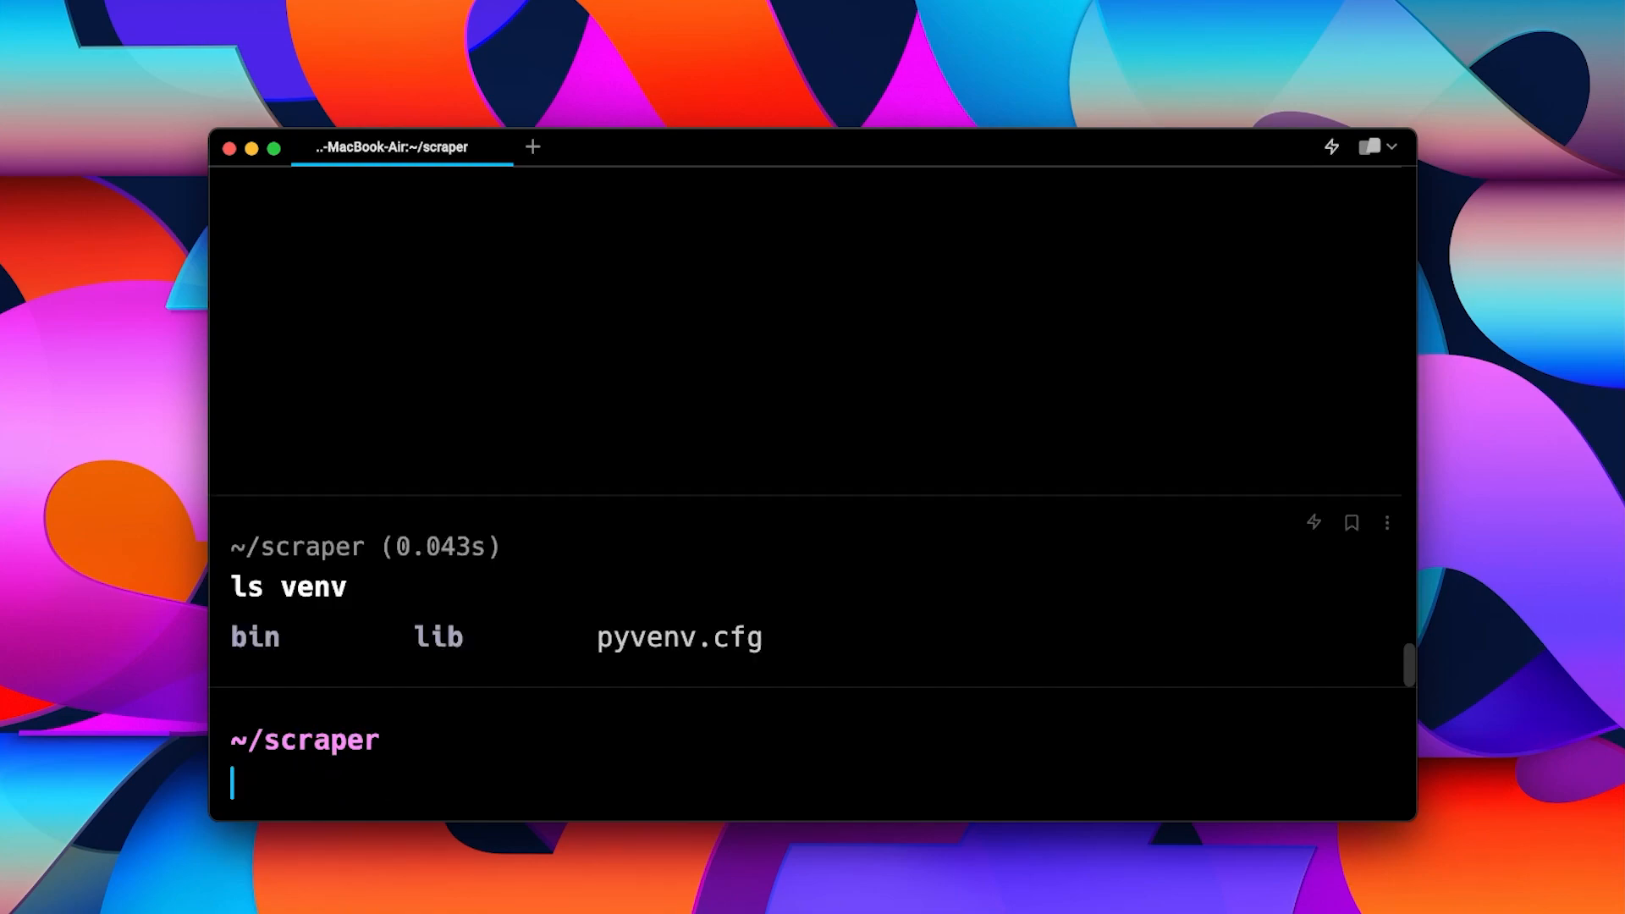
mouse_move(306, 679)
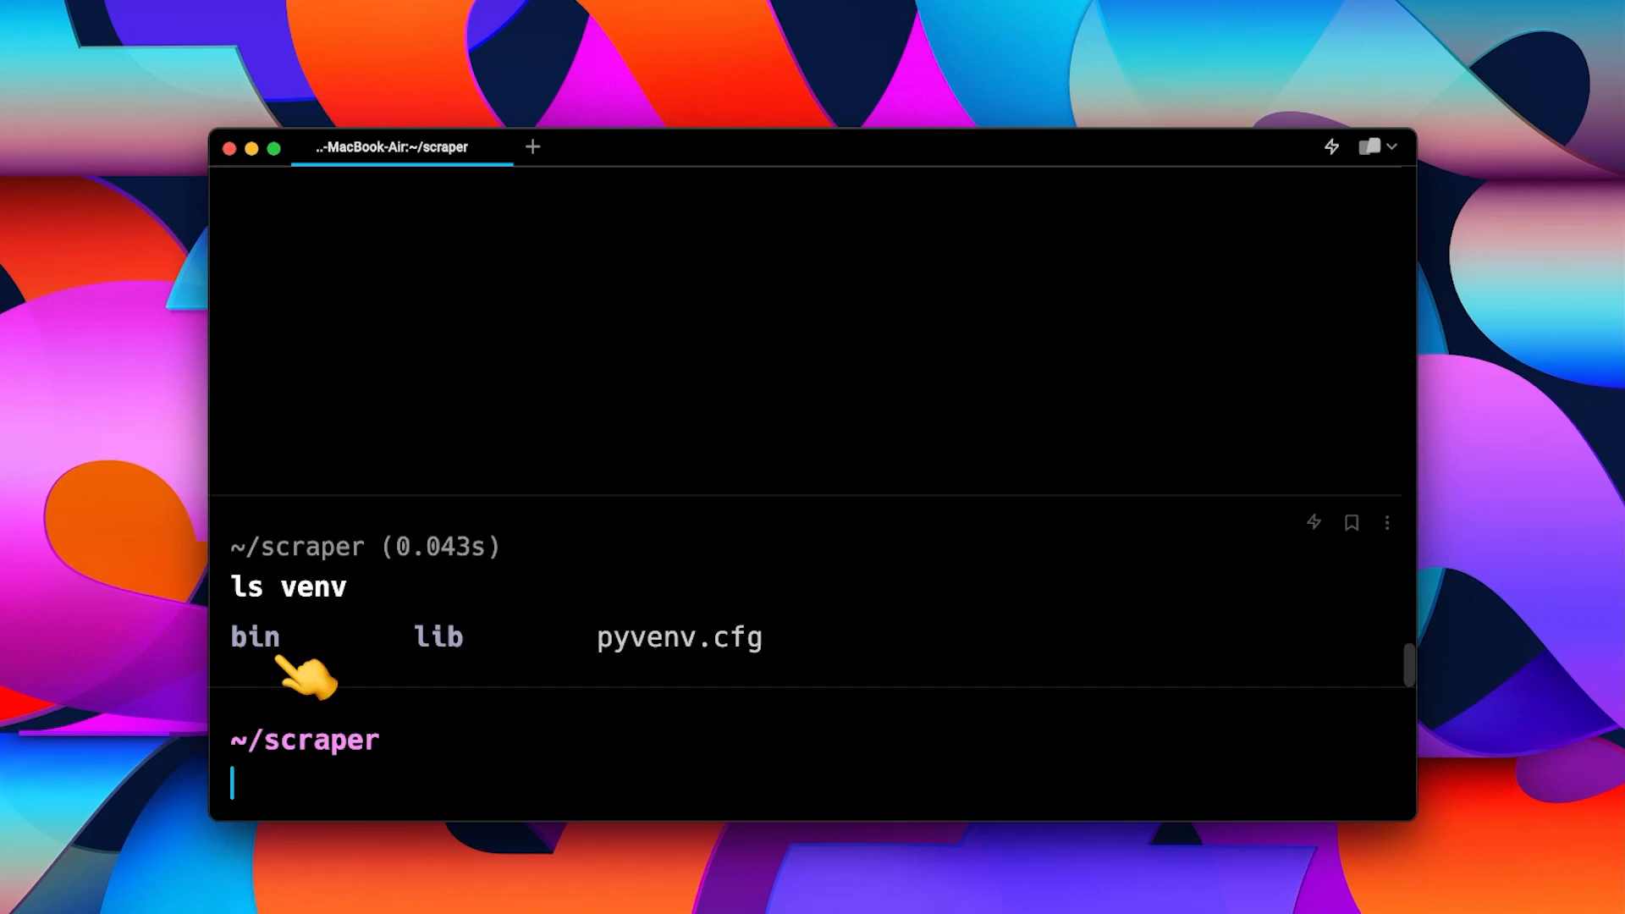
type("ls venv")
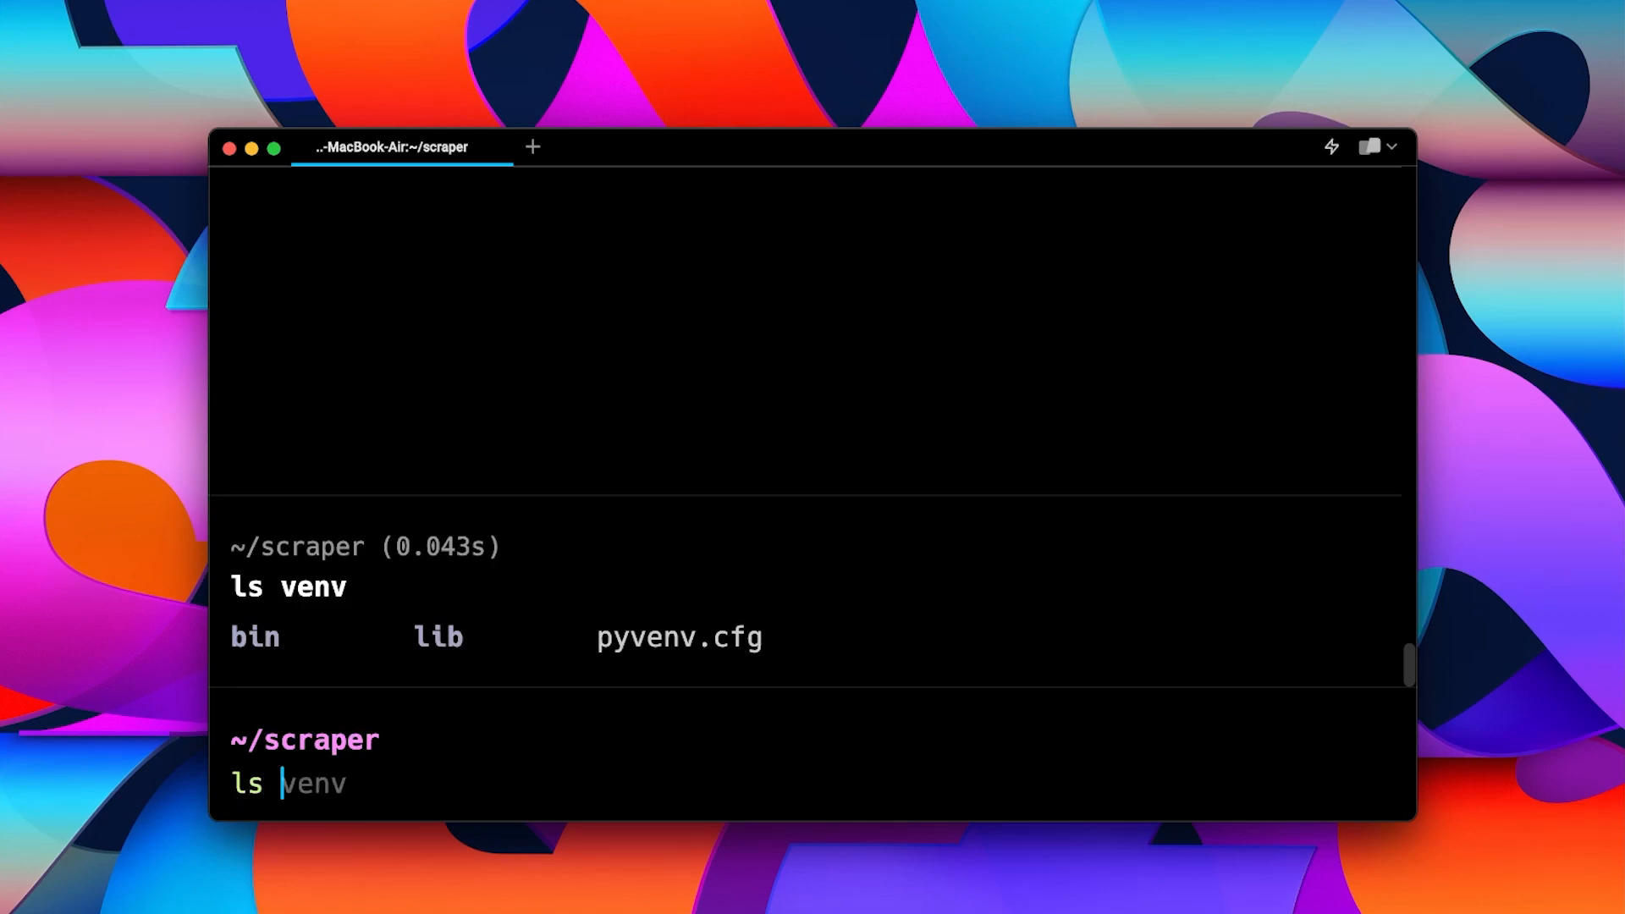
type("/bin")
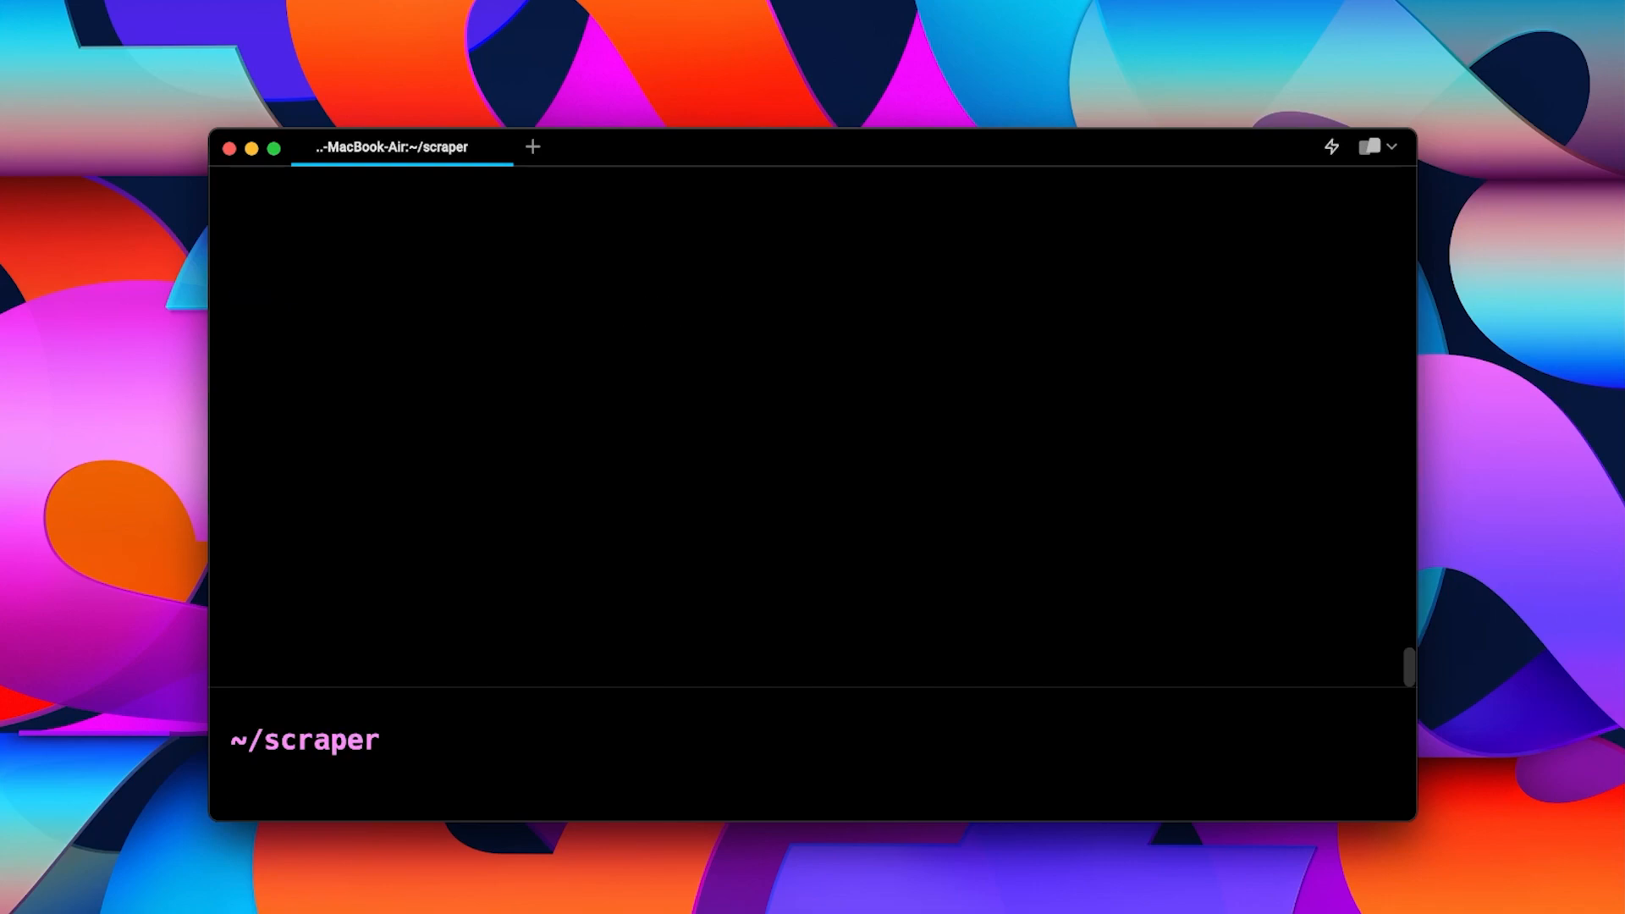
type("source venv/bin/activate")
type("pip")
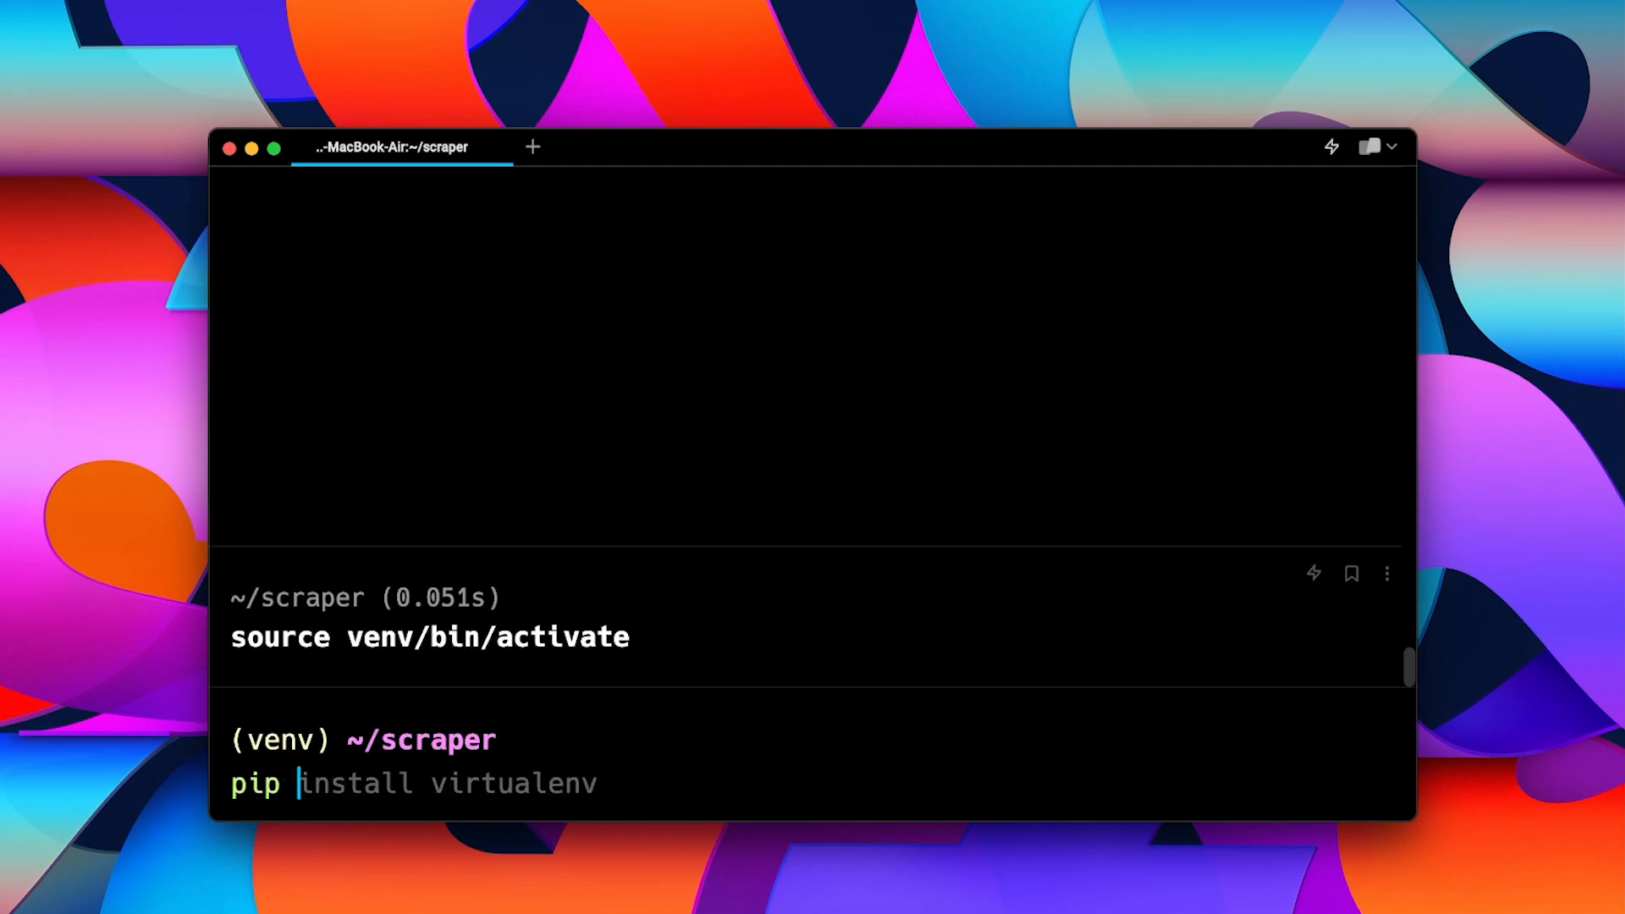
type("faker")
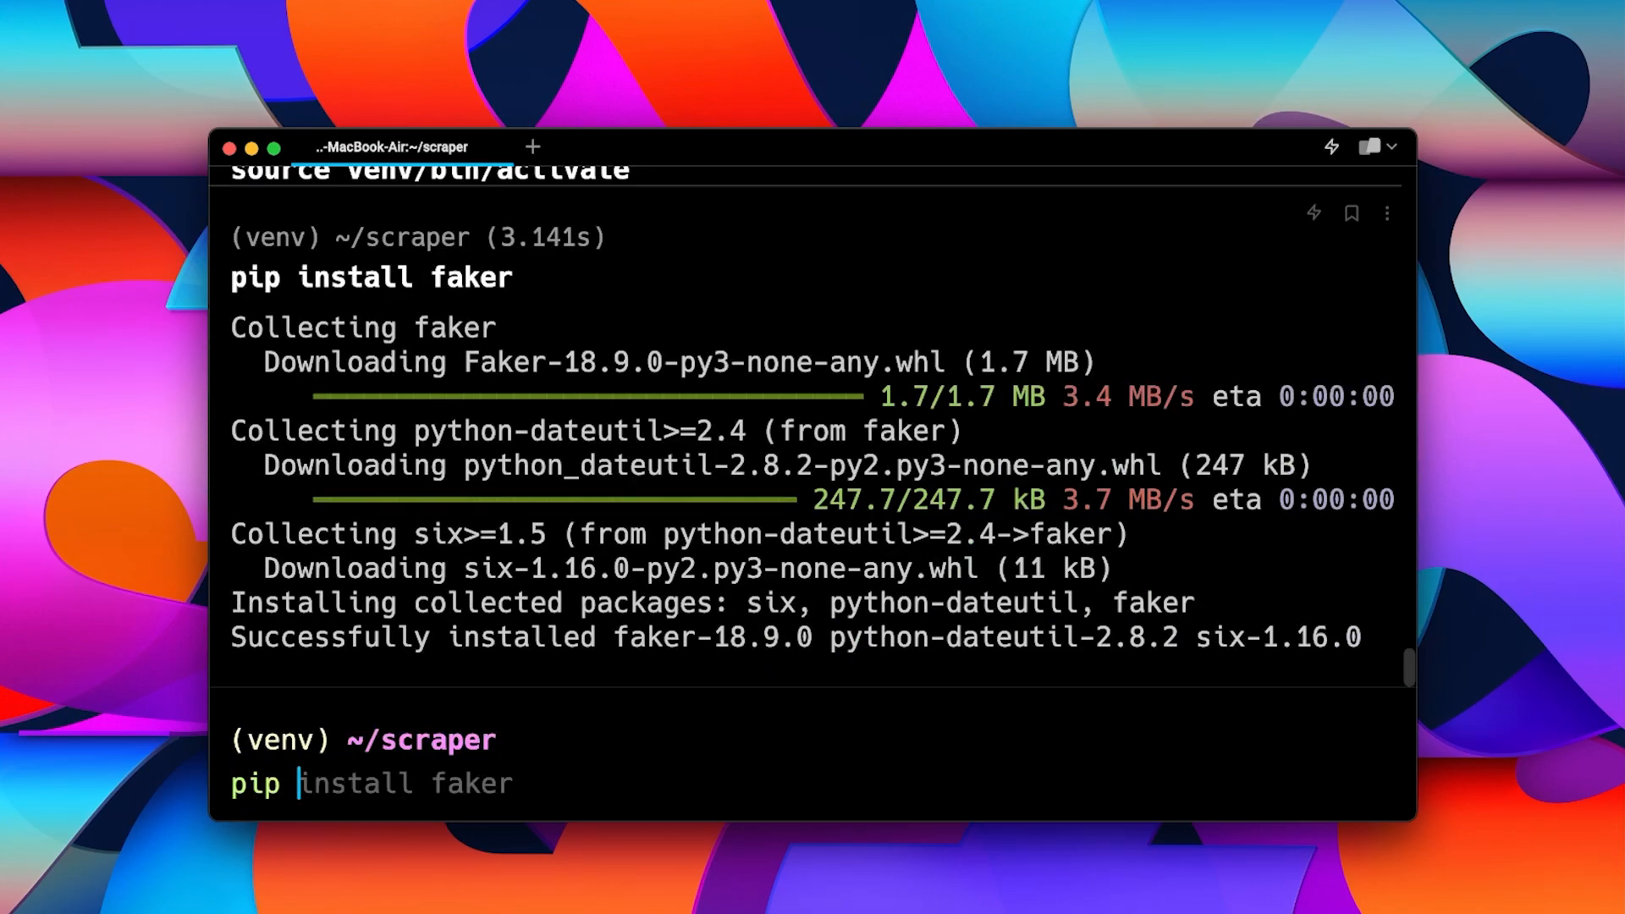
type("pip list")
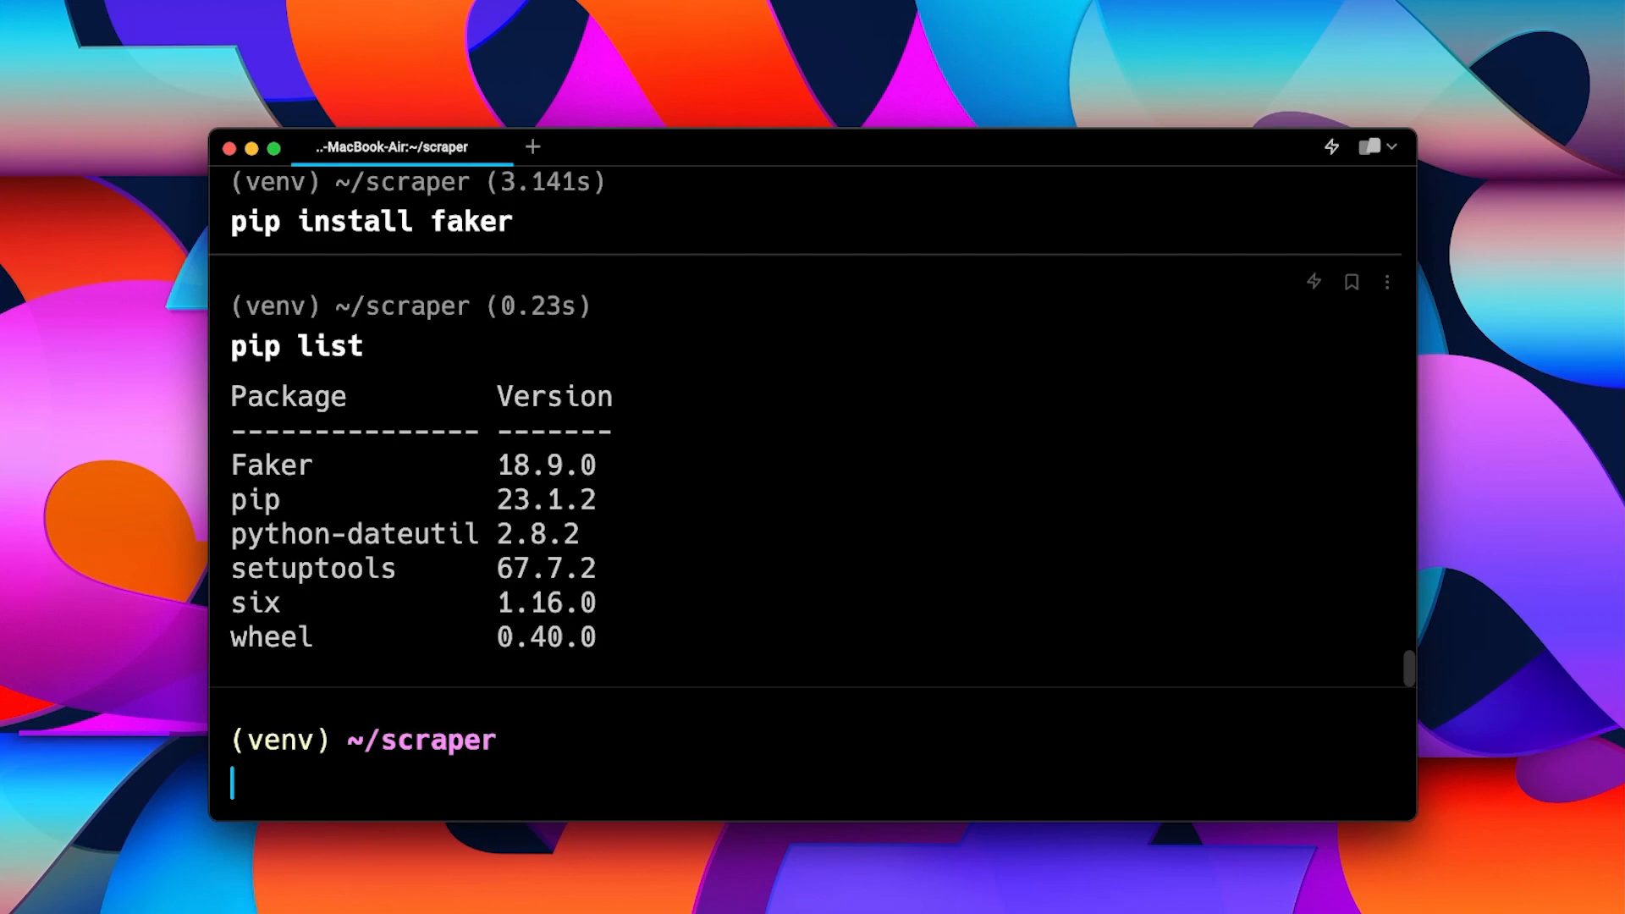
type("deactivate")
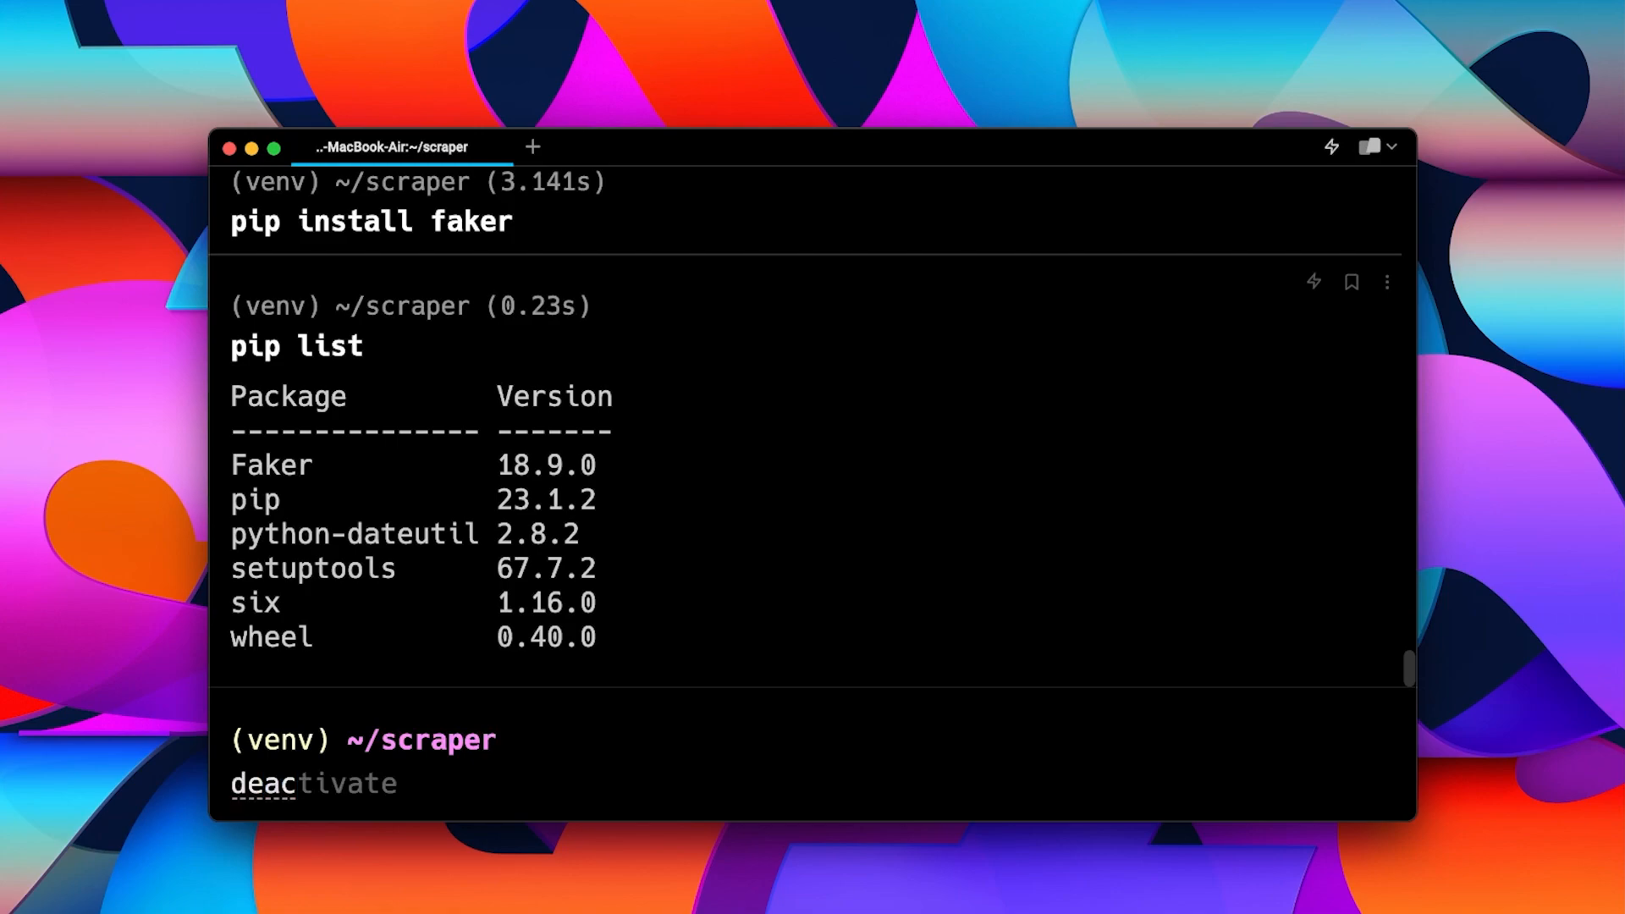